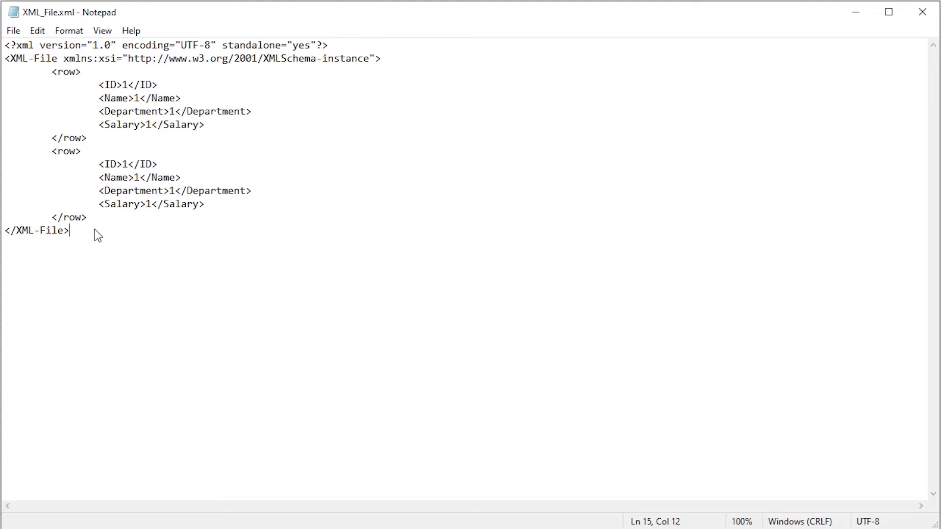
mouse_move(117, 245)
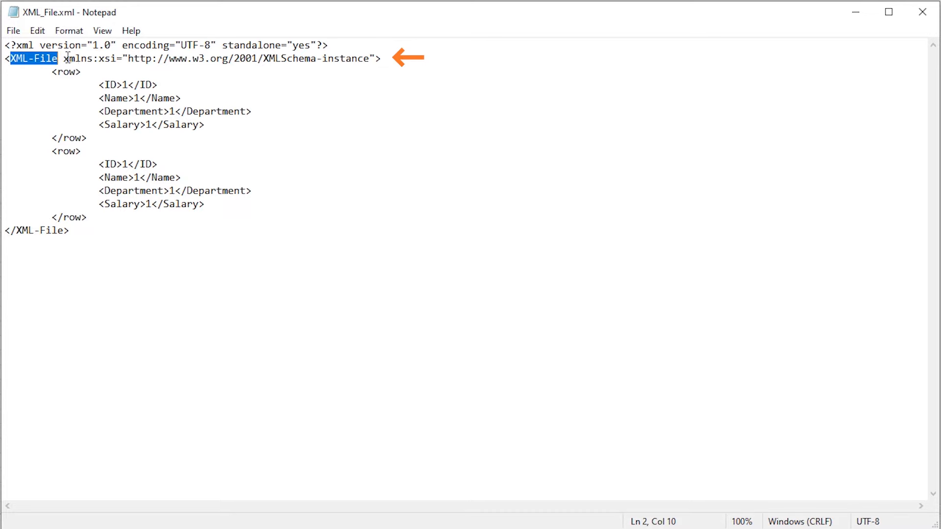
- Review the XML source's root namespace and row, Department and Salary element names before switching to Excel
left_click_drag(61, 58, 373, 57)
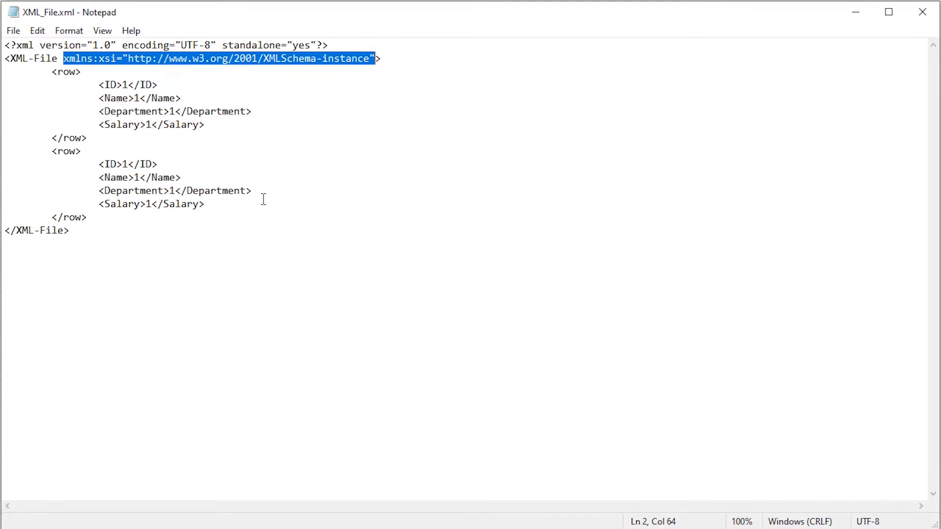
double_click(66, 72)
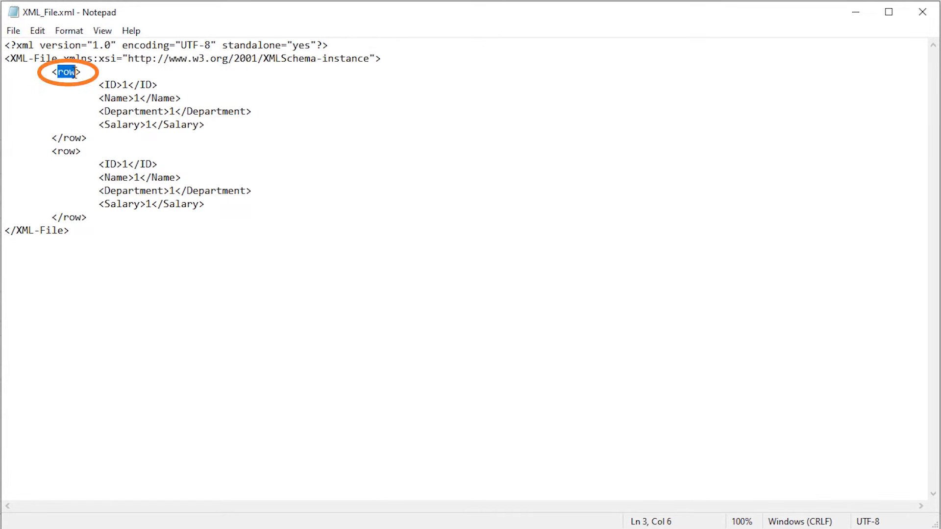
double_click(65, 151)
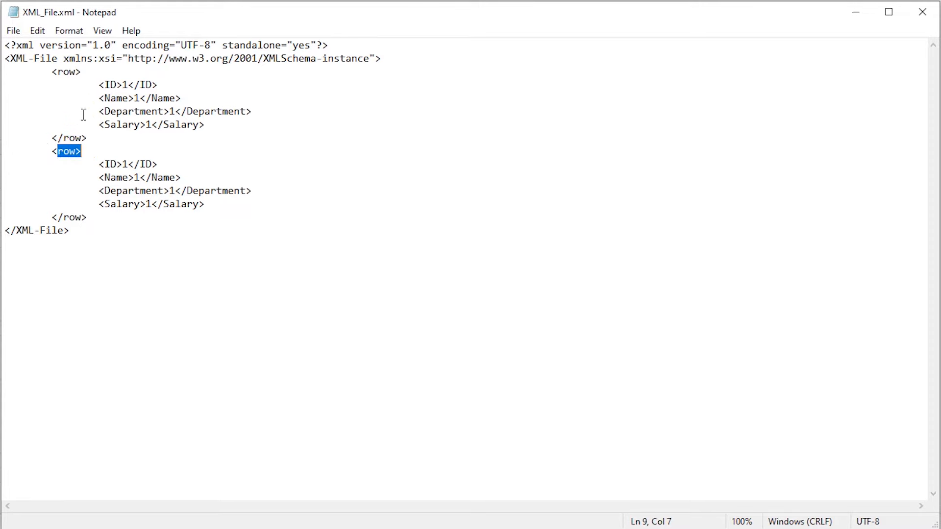
mouse_move(116, 195)
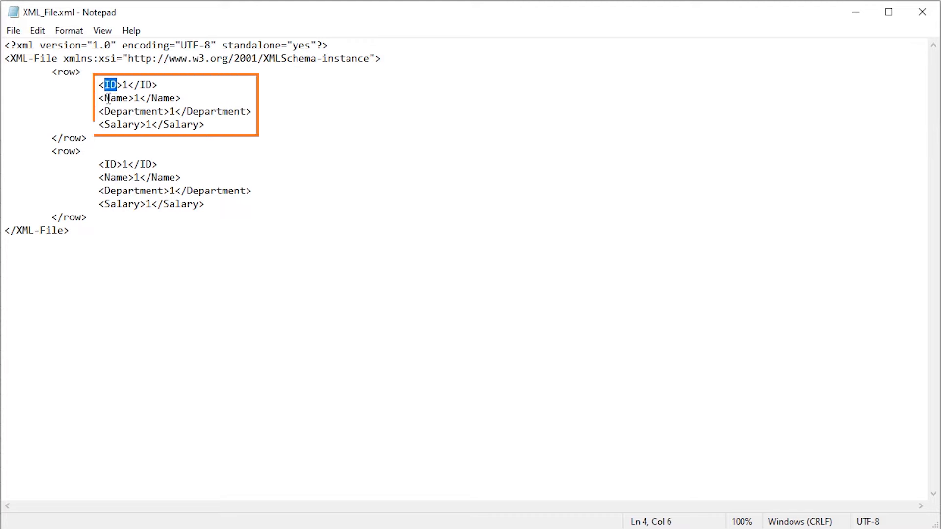
double_click(132, 111)
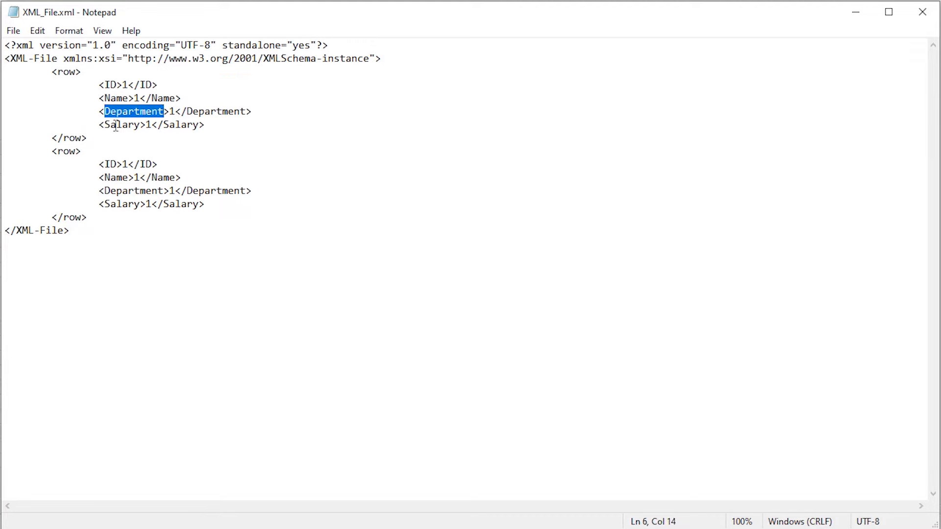
double_click(123, 124)
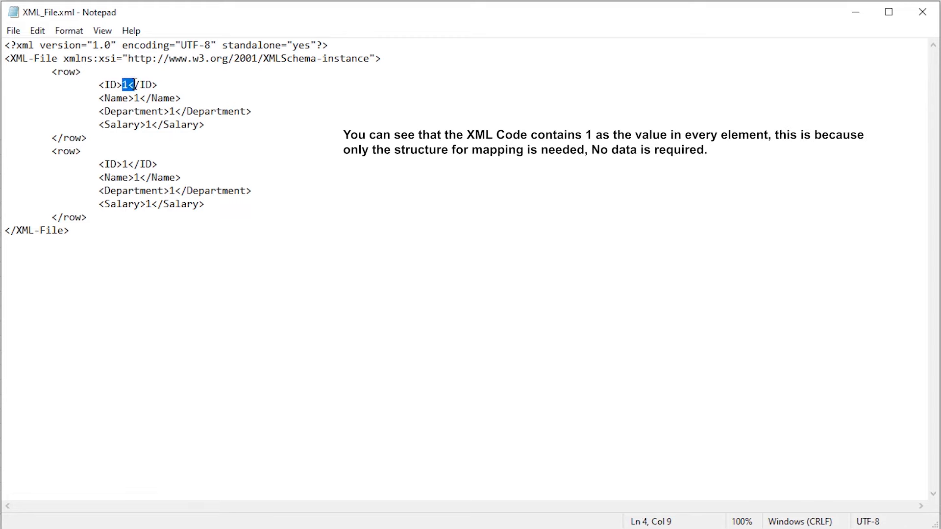
left_click(137, 98)
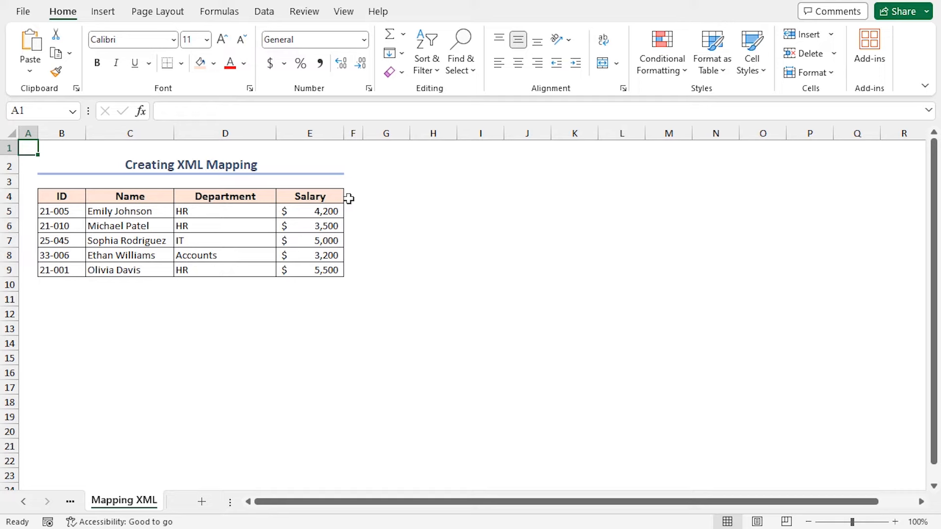
mouse_move(282, 23)
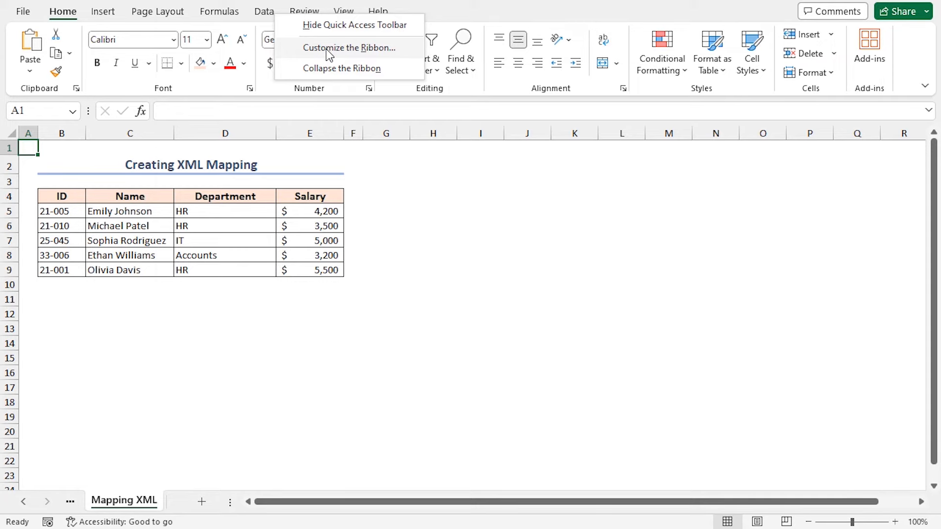
- Enable the Developer tab under Main Tabs and bring up its XML Source pane
left_click(349, 47)
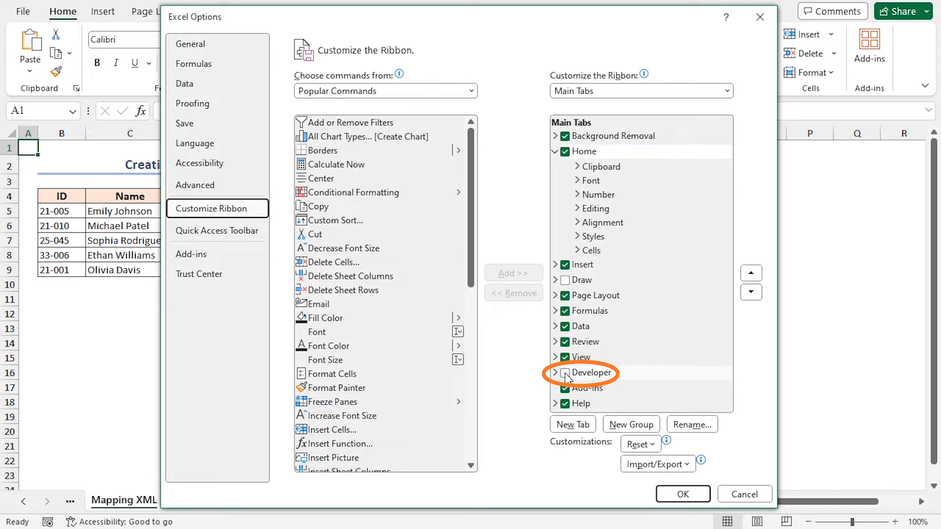
left_click(681, 494)
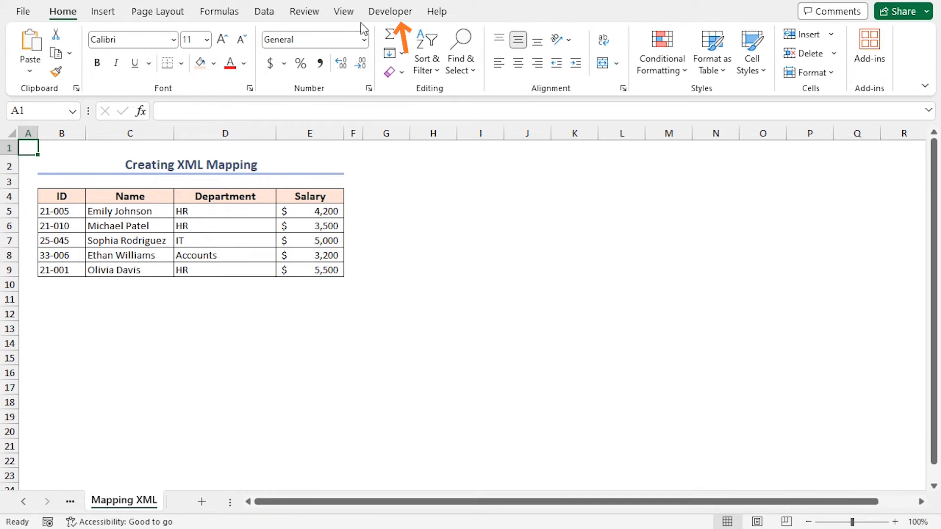
left_click(390, 12)
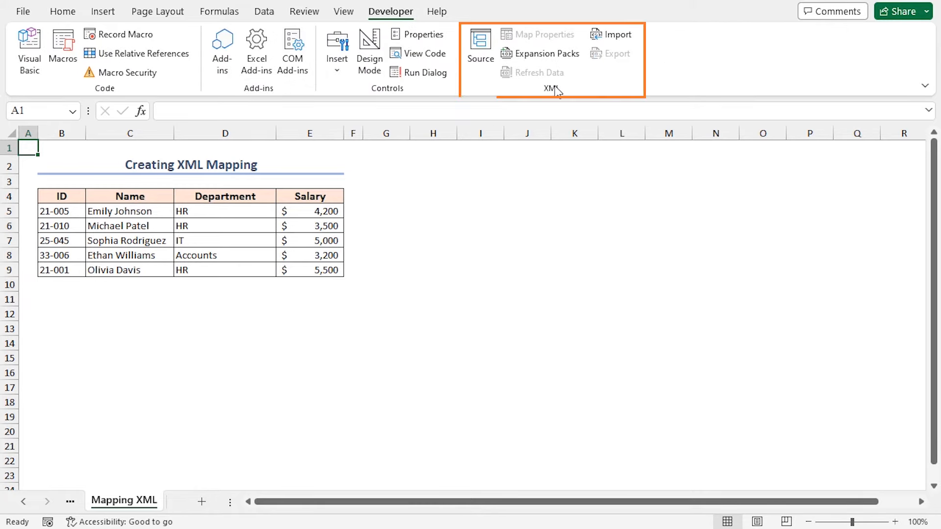
left_click(480, 45)
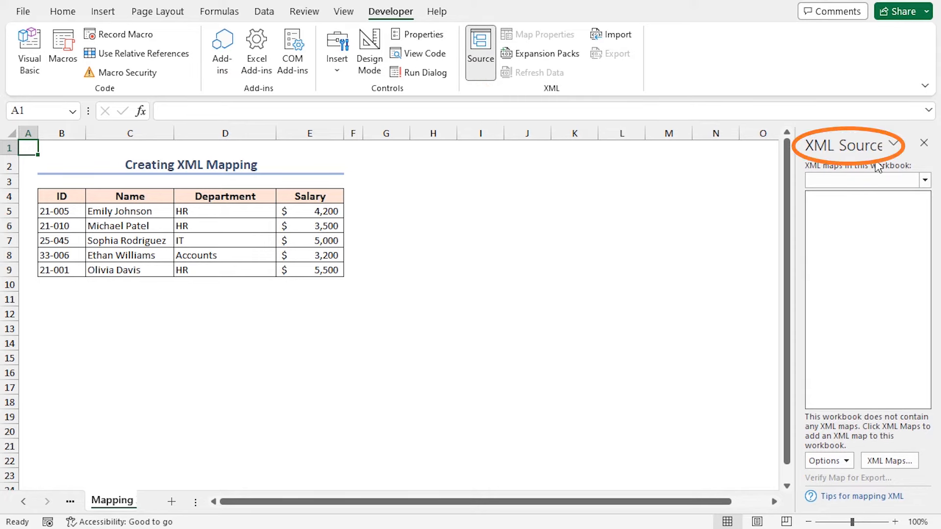
- Show the workbook's XML Maps list from the XML Source pane, still empty
left_click(888, 461)
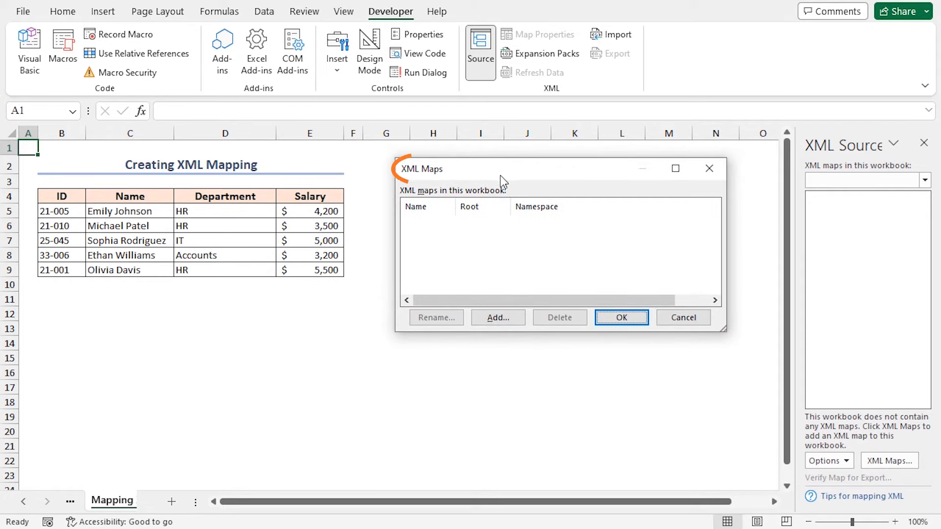
mouse_move(438, 182)
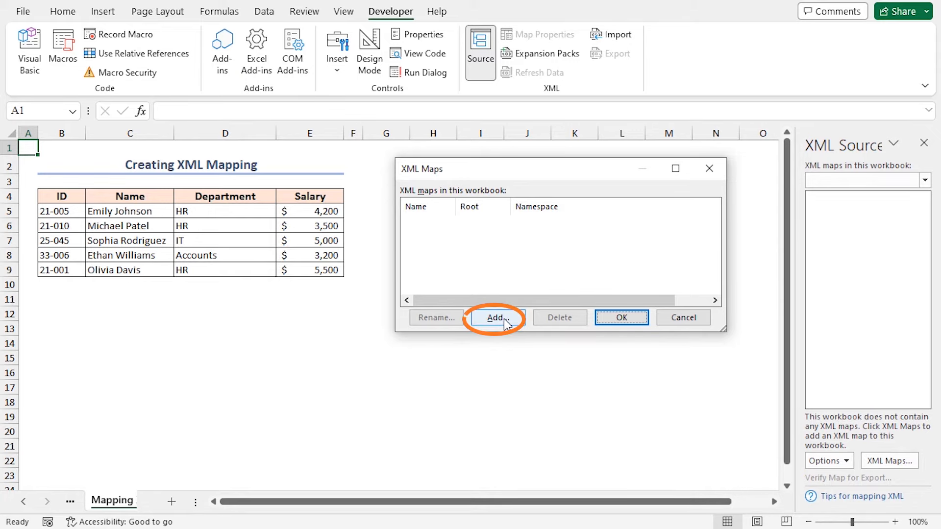
- Add XML_File.xml from the Desktop as an XML map, accepting the generated schema
left_click(496, 318)
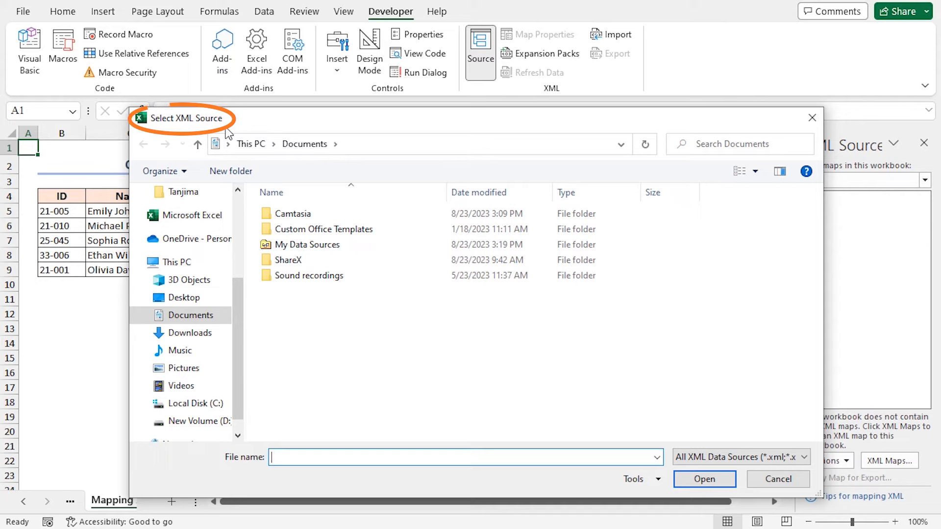
mouse_move(324, 317)
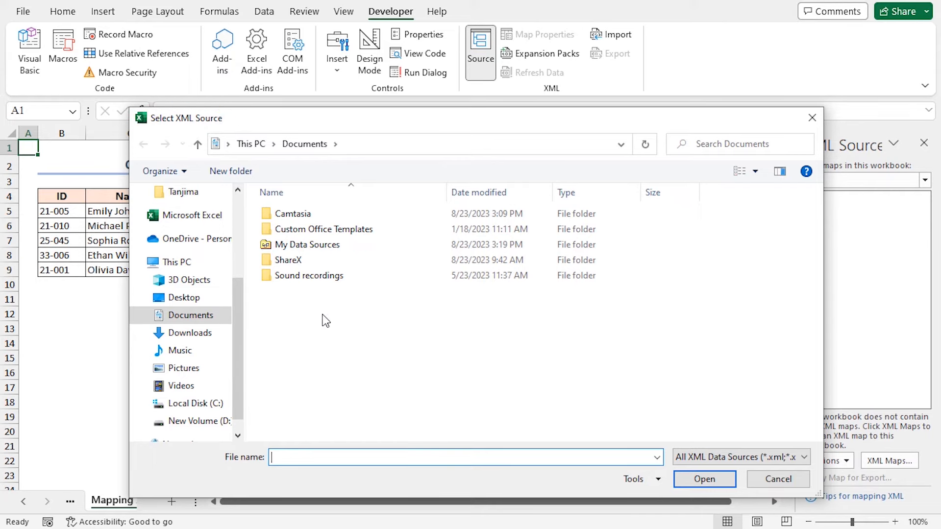
mouse_move(344, 324)
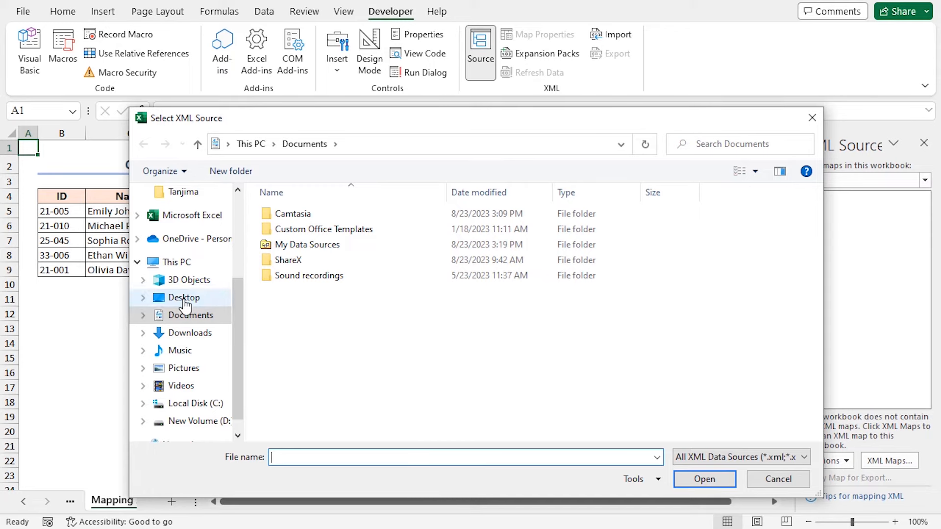
left_click(185, 298)
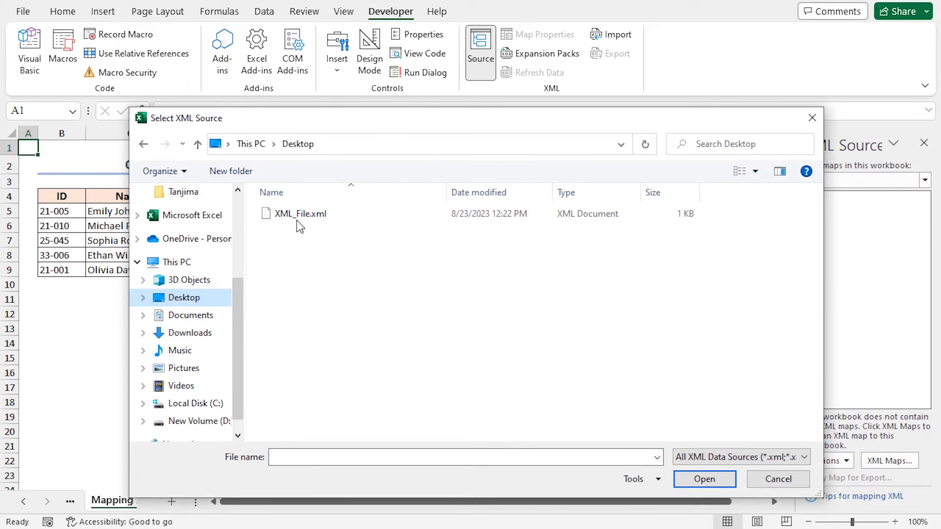
left_click(300, 214)
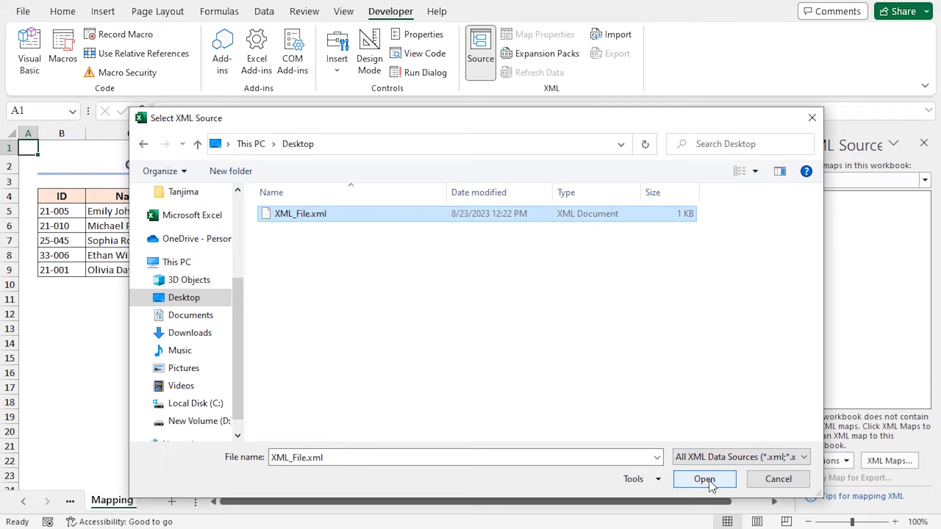
left_click(703, 479)
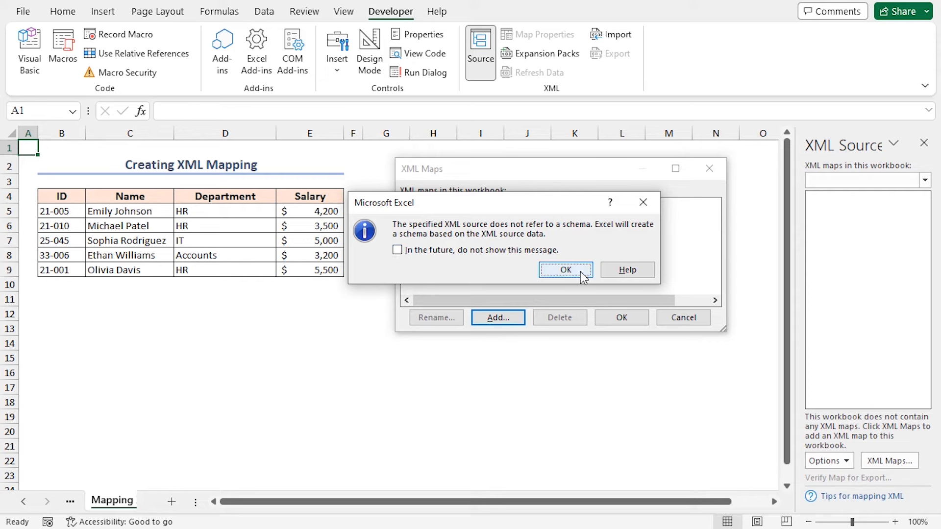
left_click(564, 270)
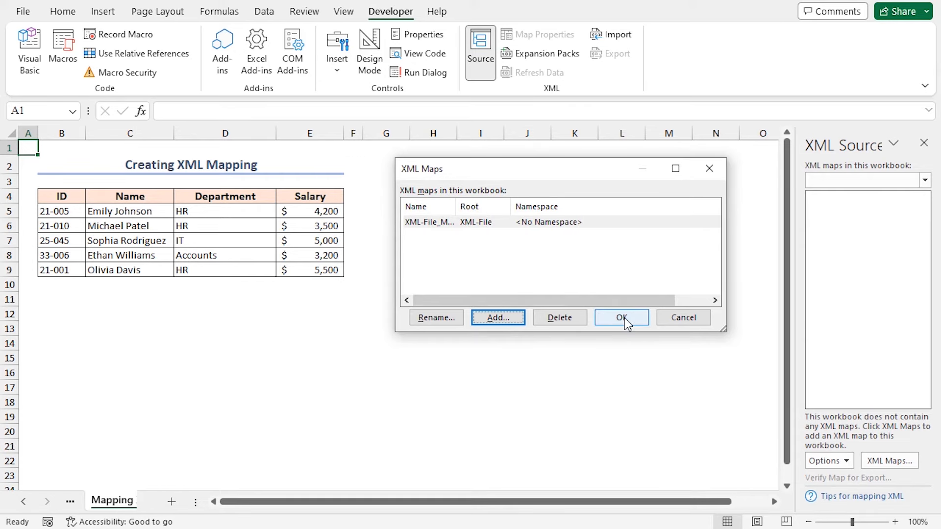
left_click(621, 318)
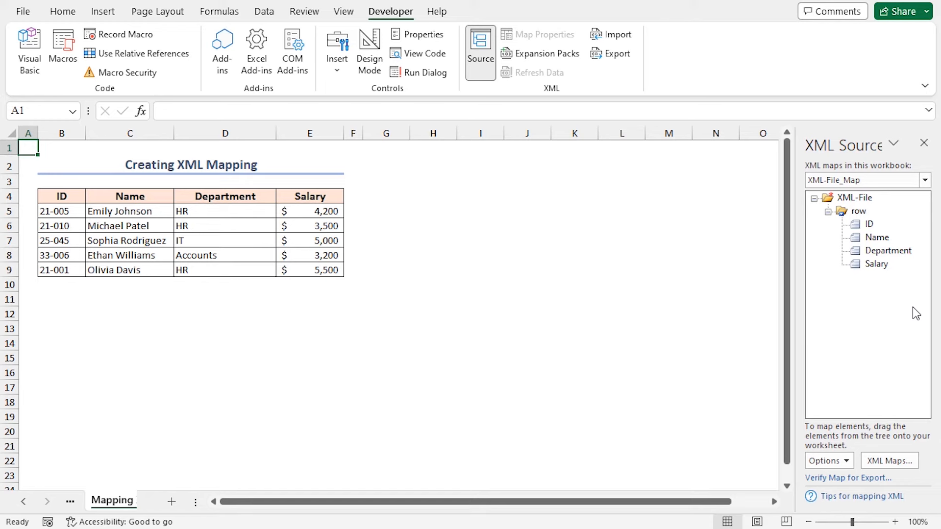
mouse_move(415, 171)
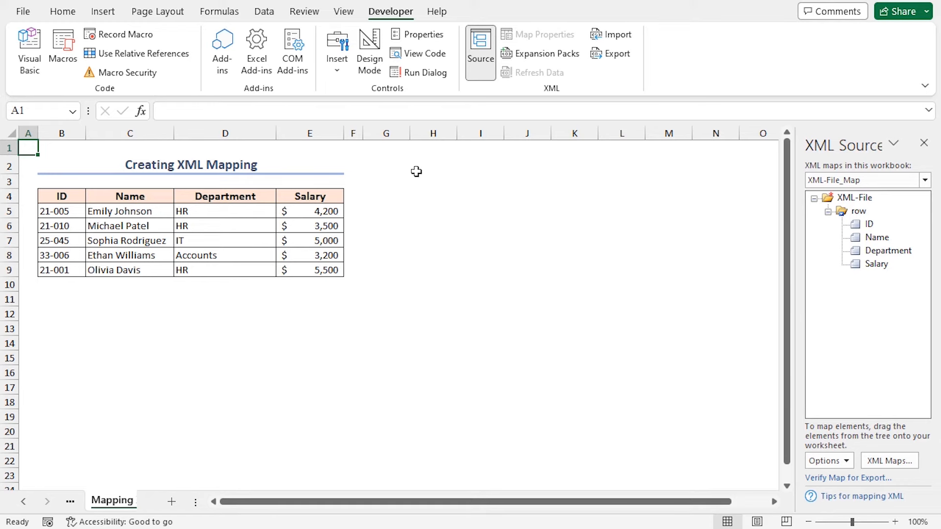
mouse_move(841, 323)
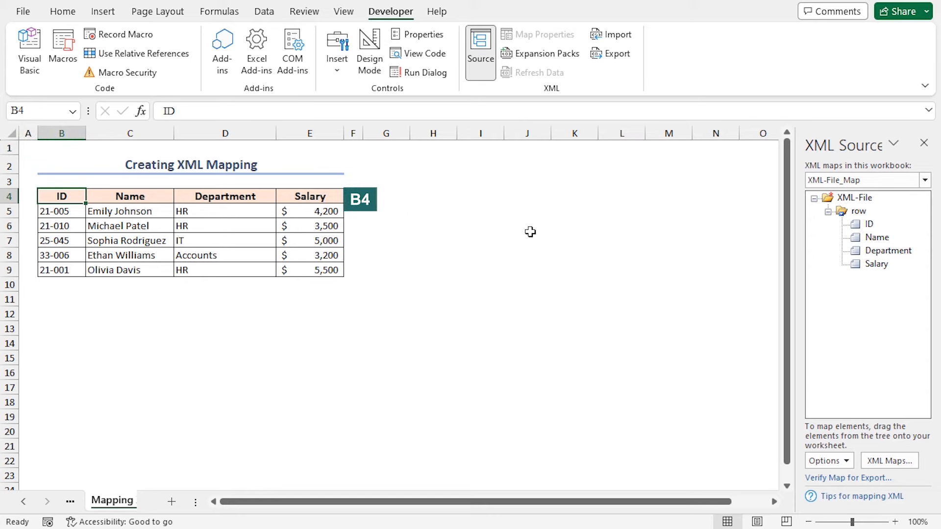
- Map the ID element onto the ID header, turning the employee data into a table
left_click(869, 223)
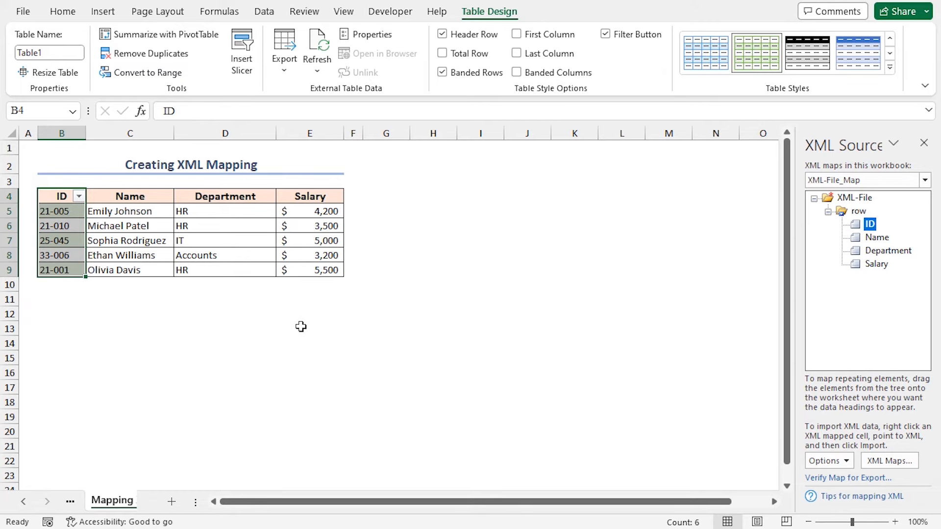
mouse_move(842, 322)
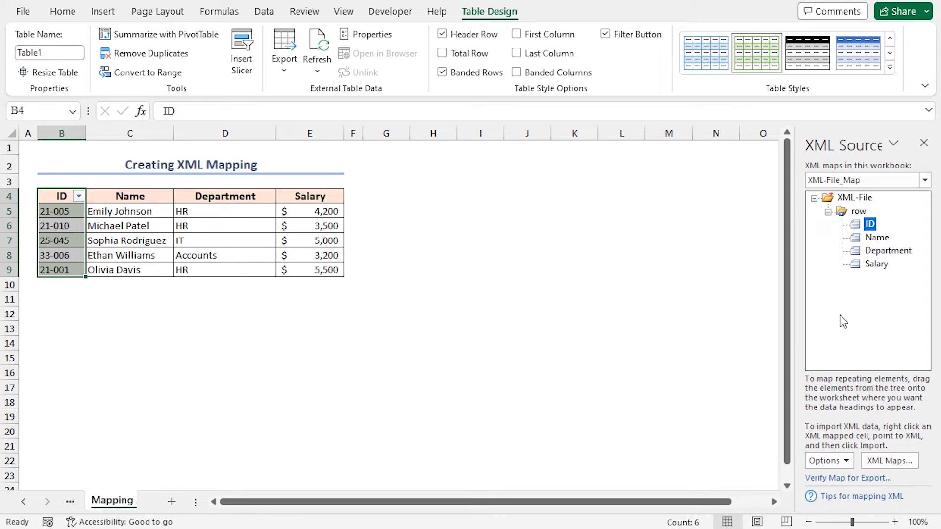
mouse_move(871, 319)
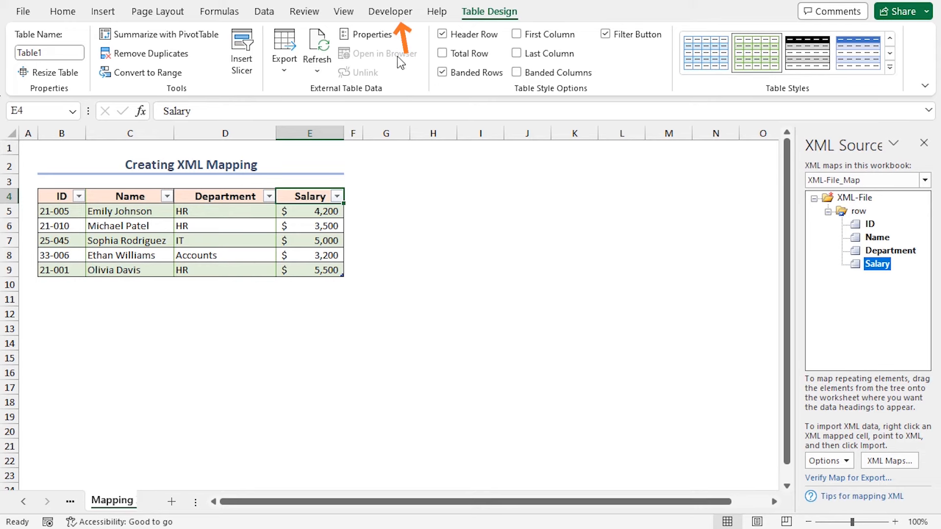
- Export the mapped data to the Desktop as 'Exported XML File'
left_click(390, 11)
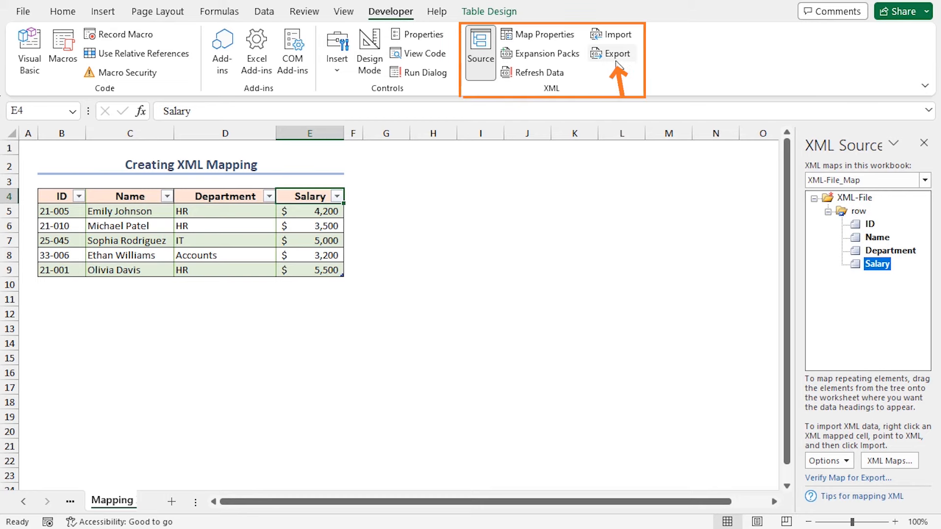
left_click(616, 53)
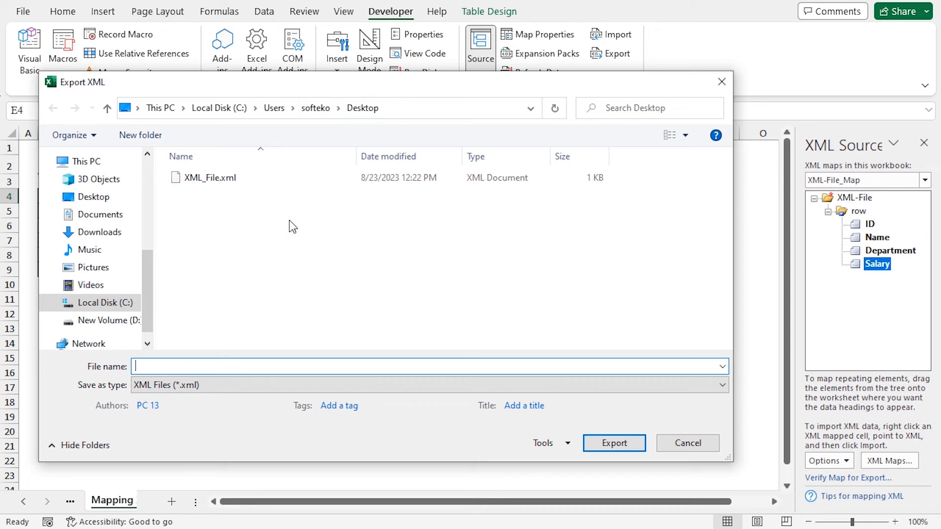
mouse_move(271, 295)
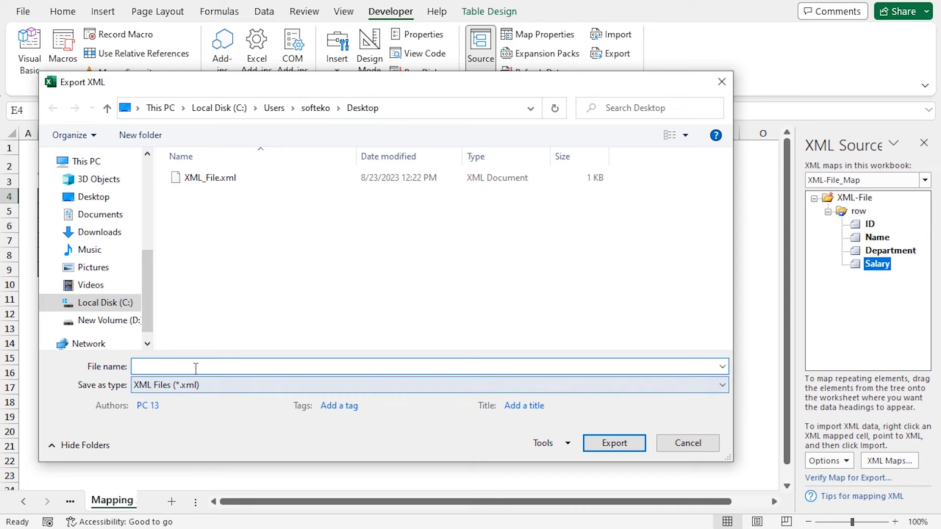
type("Exported XML")
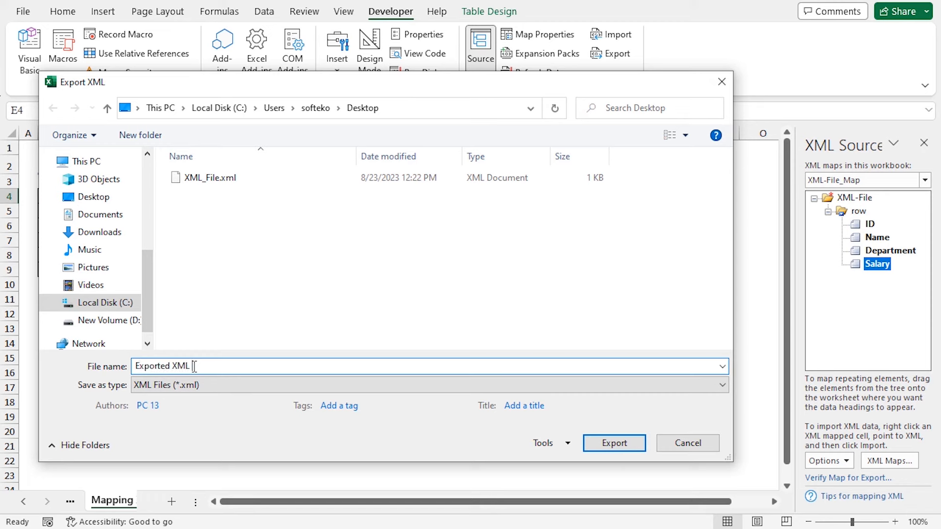
type("File")
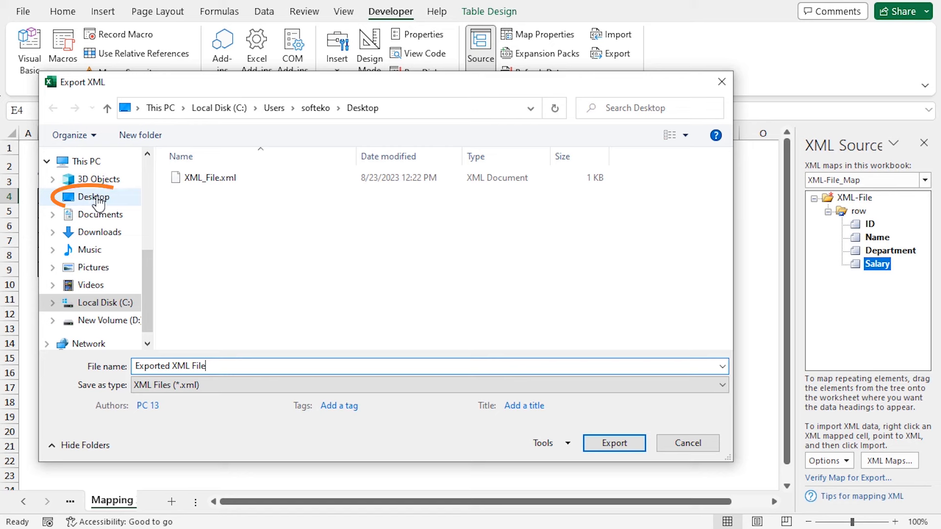
left_click(93, 197)
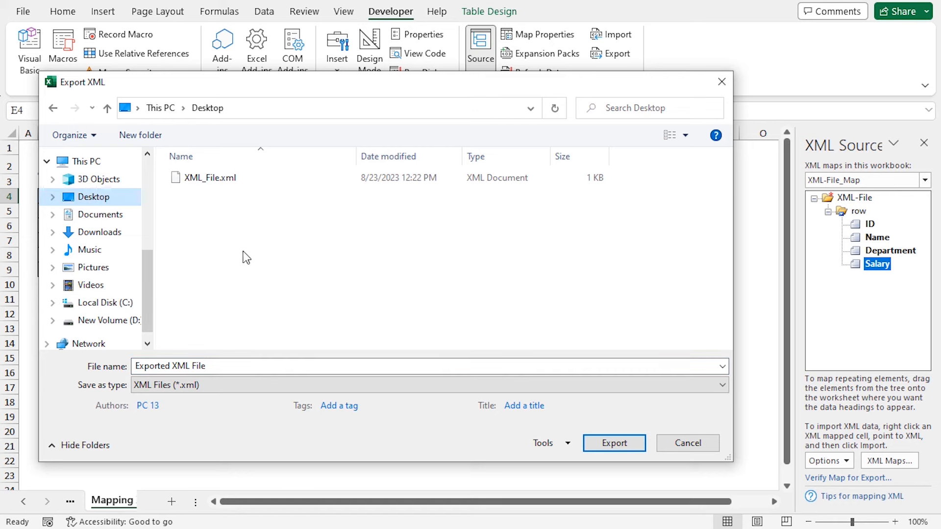
left_click(183, 405)
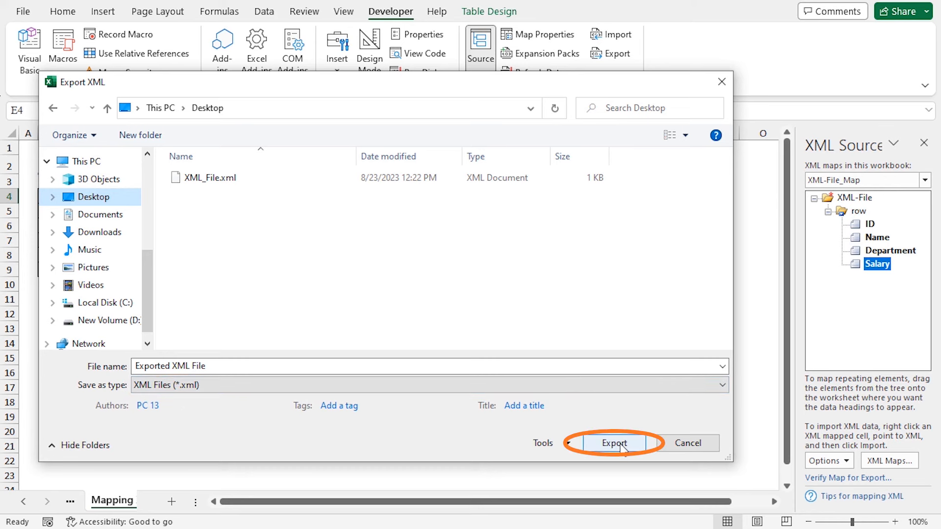
left_click(613, 443)
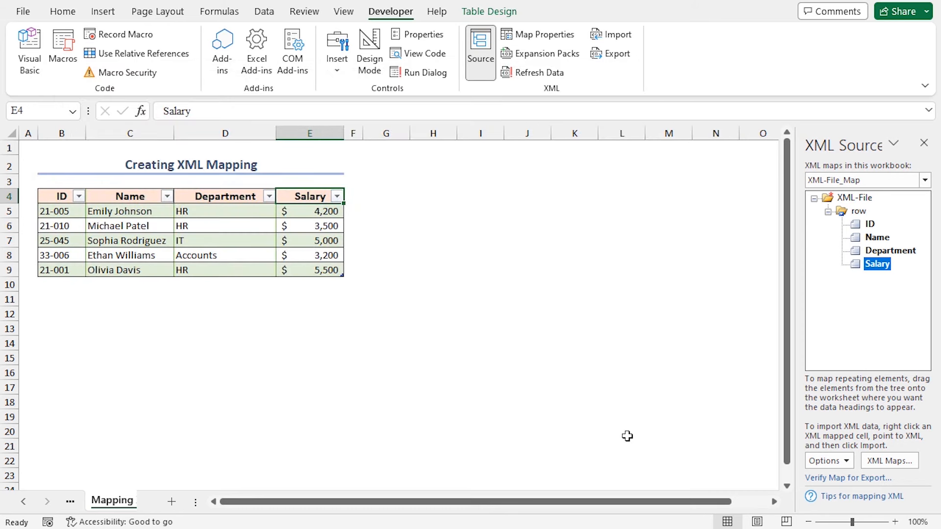